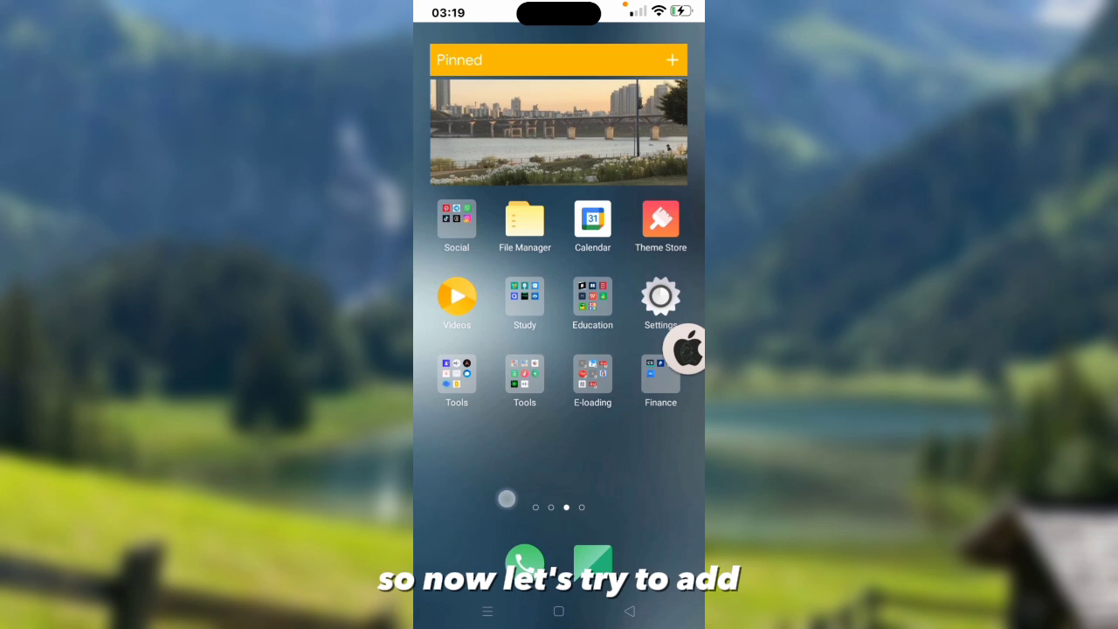
Remove the existing Spotify widget from the home screen
scroll(left, 3)
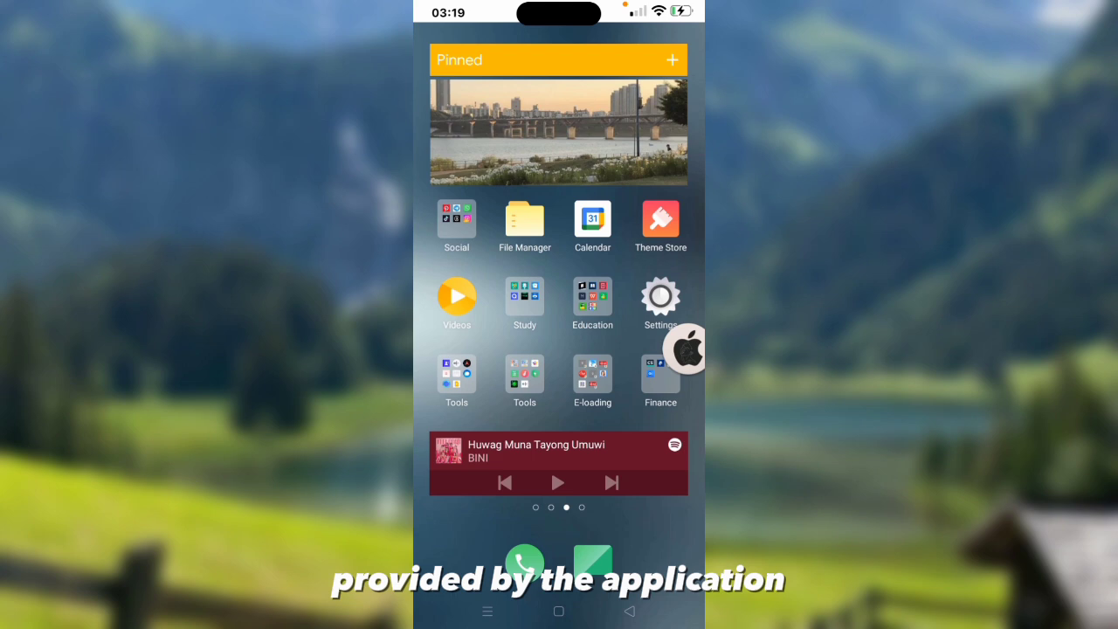
click(611, 482)
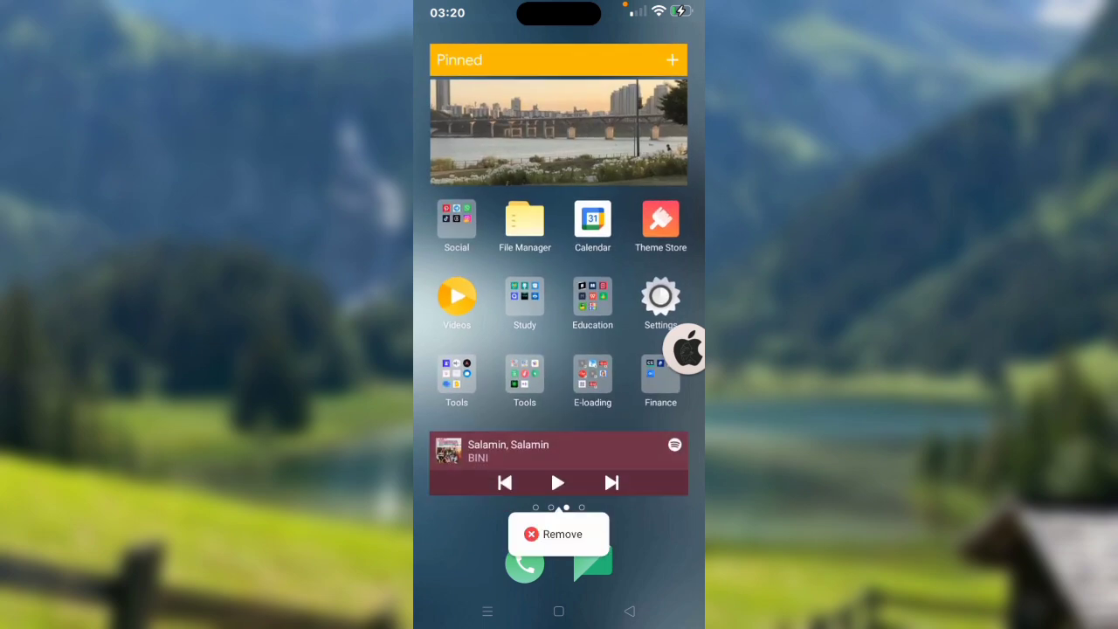
click(559, 534)
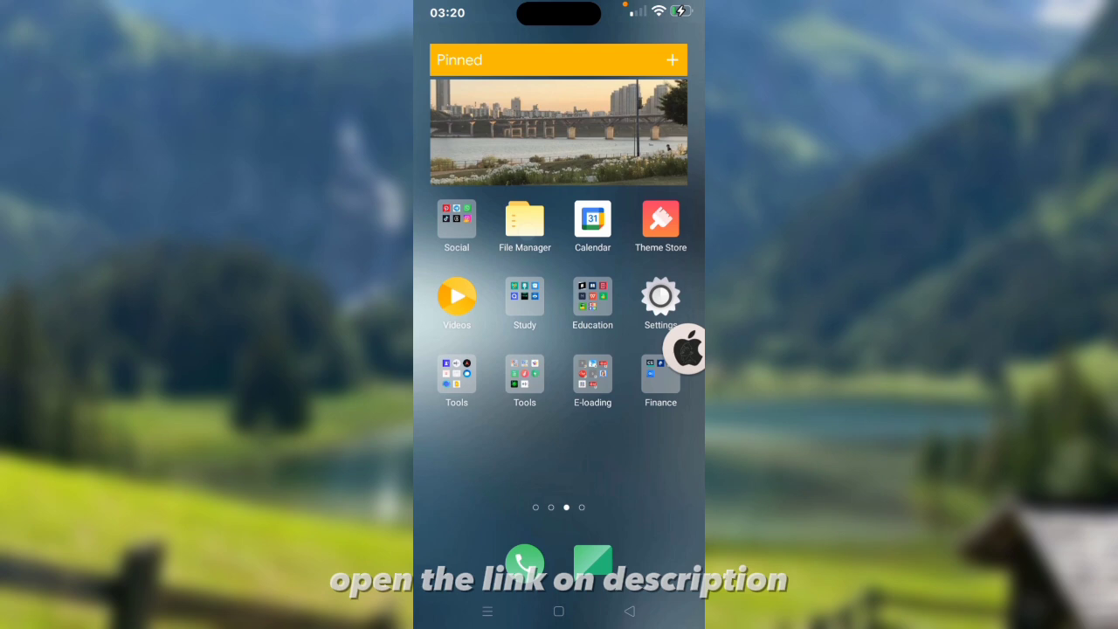
Install Kustom-Widget-v3.73.apk from Phone Storage in File Manager and finish with Done
click(524, 220)
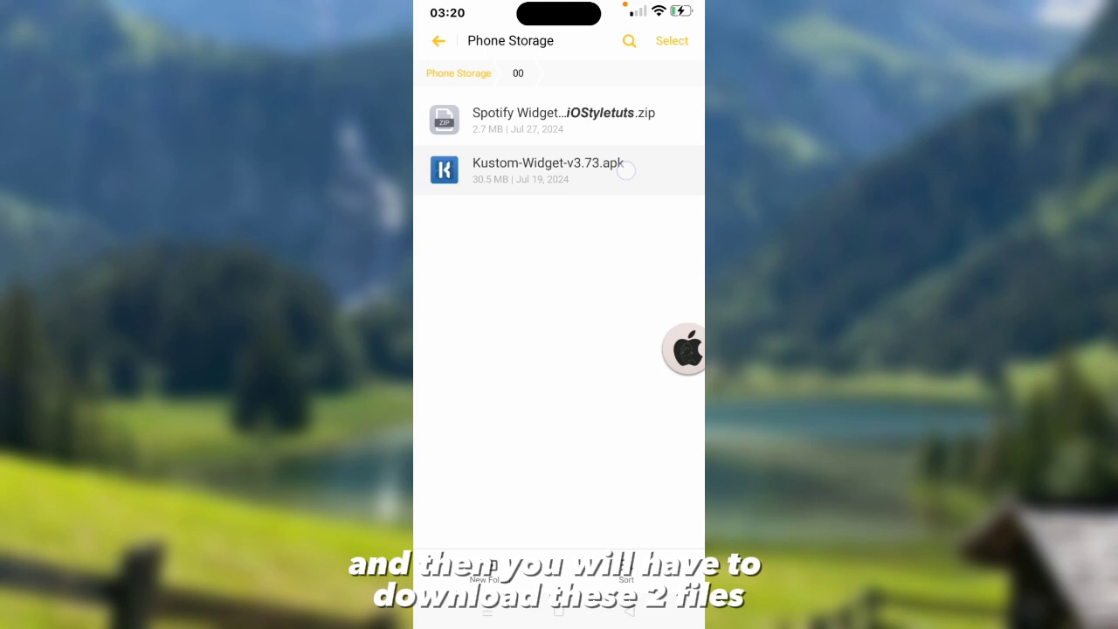
click(550, 168)
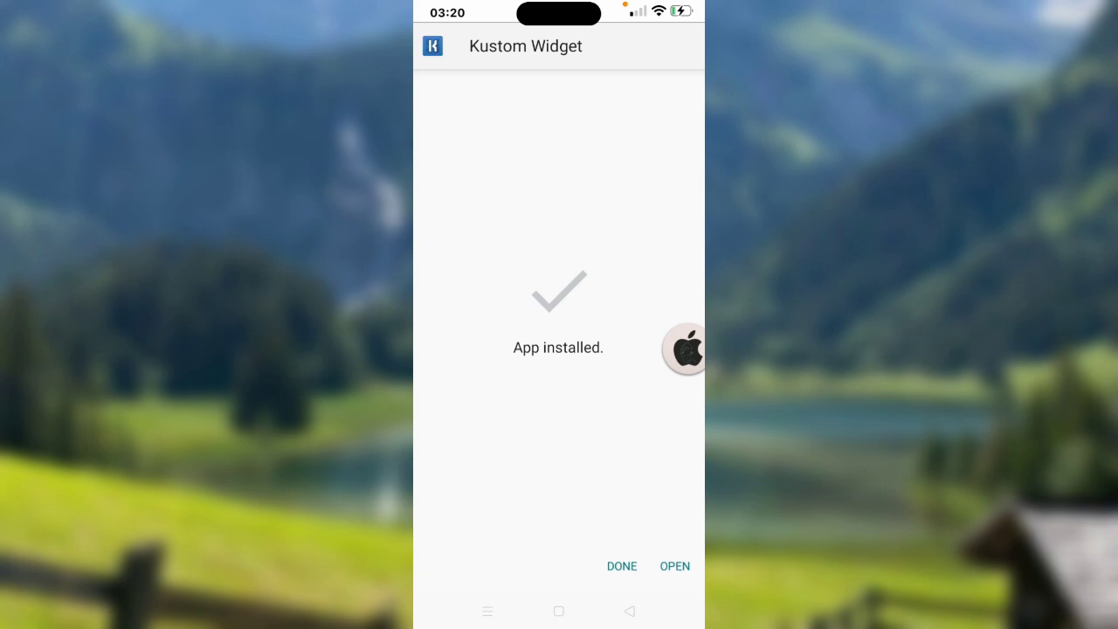
click(622, 566)
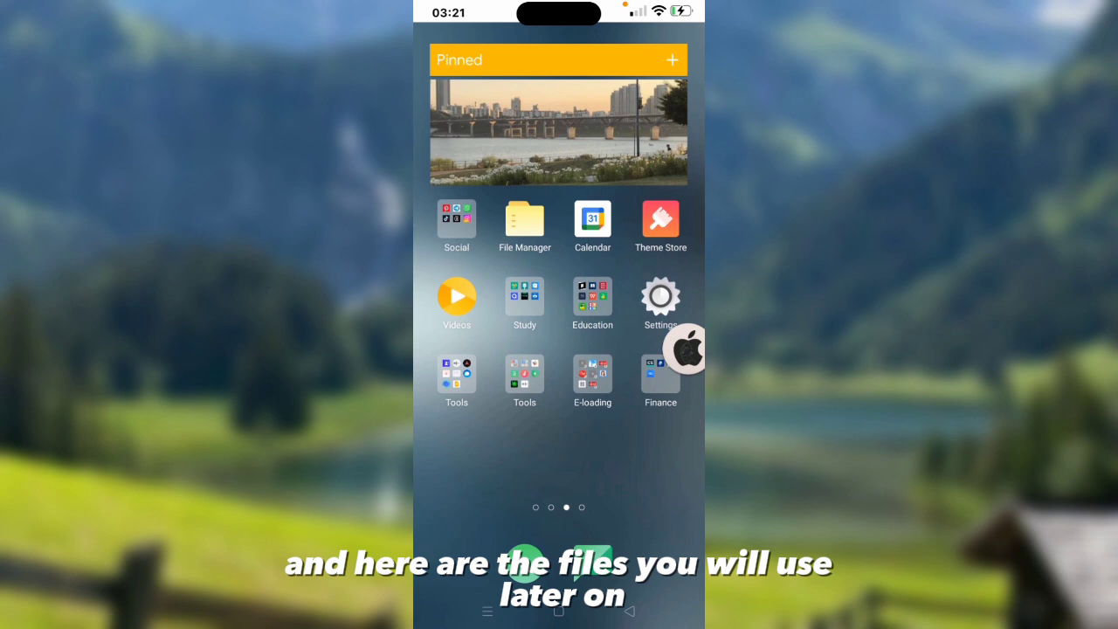
Complete KWGT onboarding: grant location access, skip battery optimization, dismiss the add-a-widget notice
scroll(left, 3)
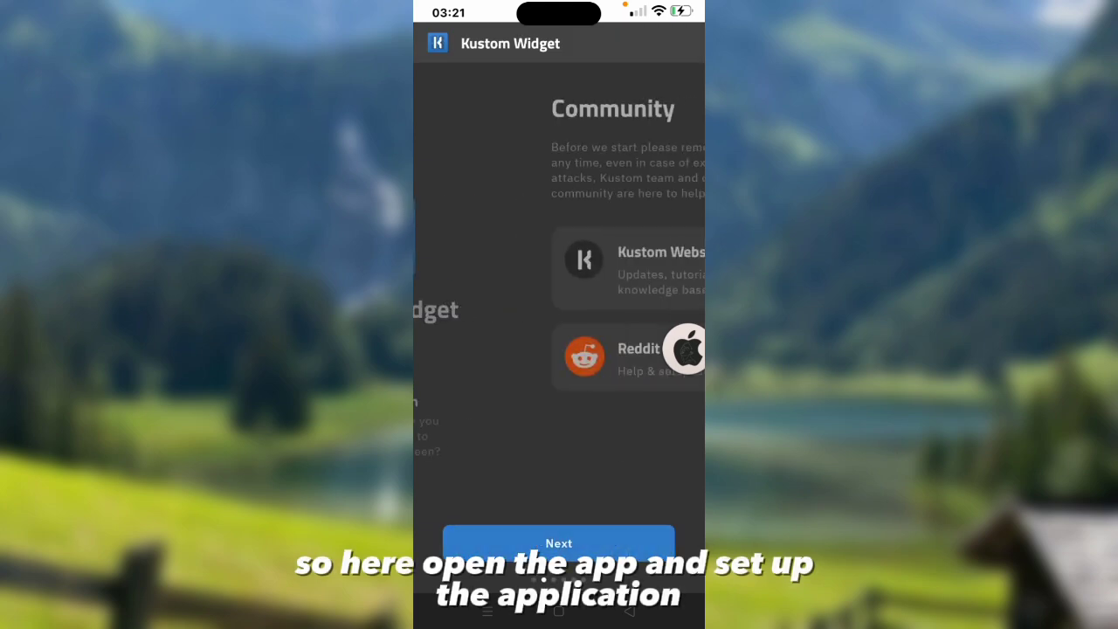
click(559, 542)
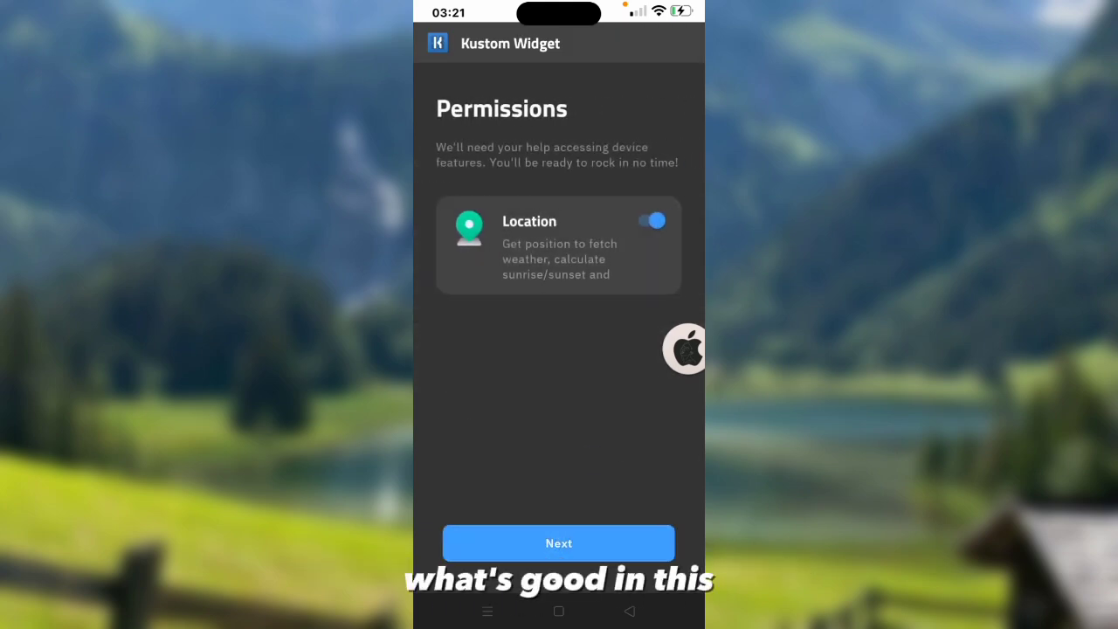
click(650, 220)
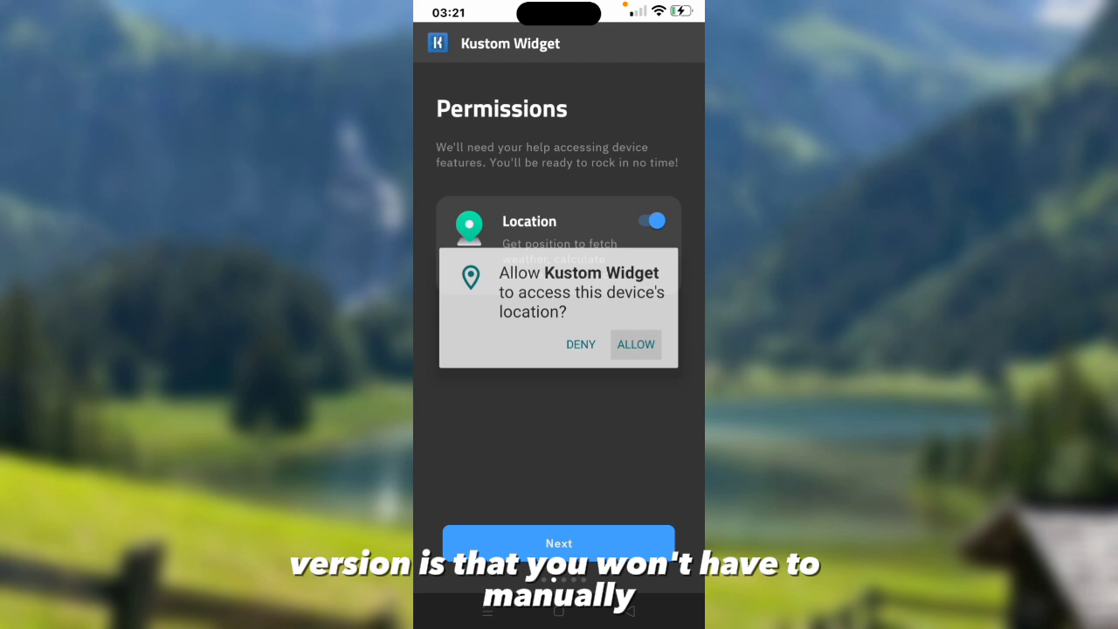
click(636, 344)
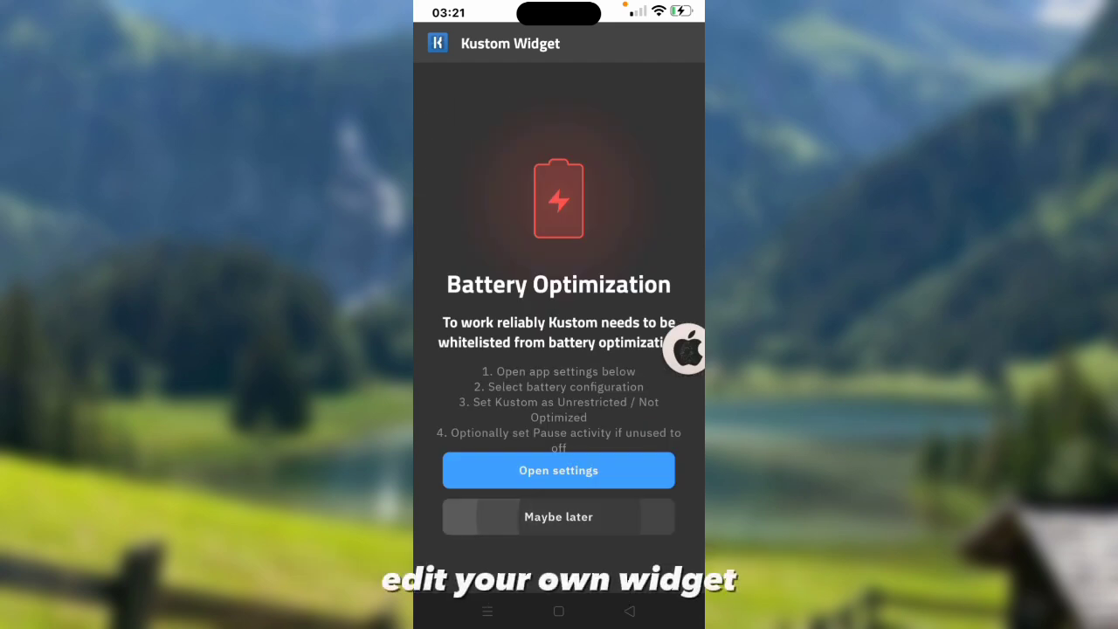
click(559, 517)
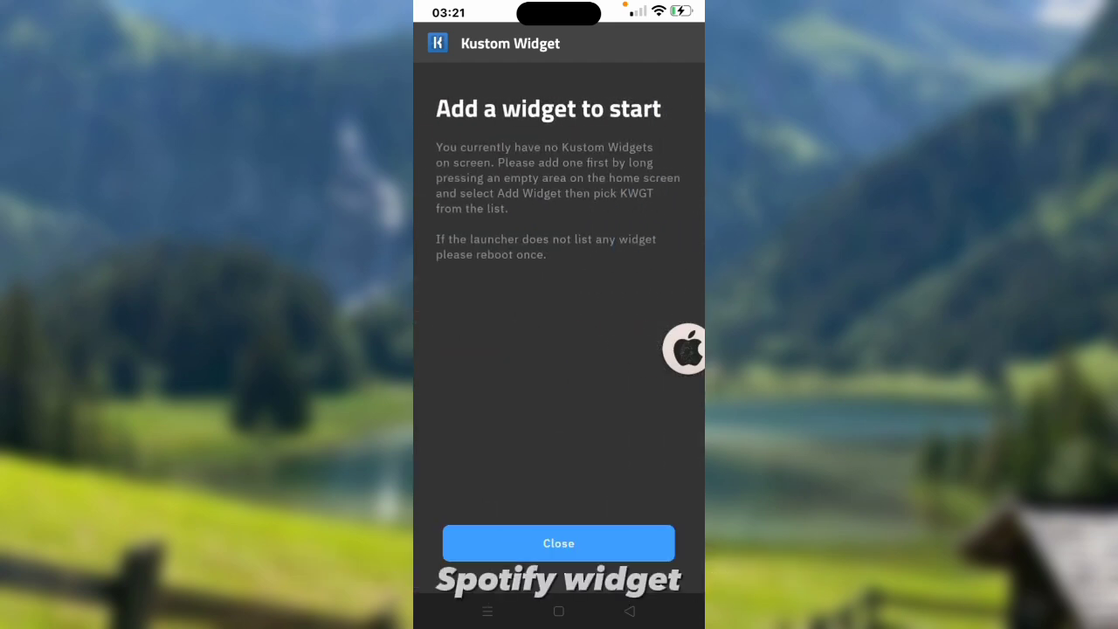
click(559, 542)
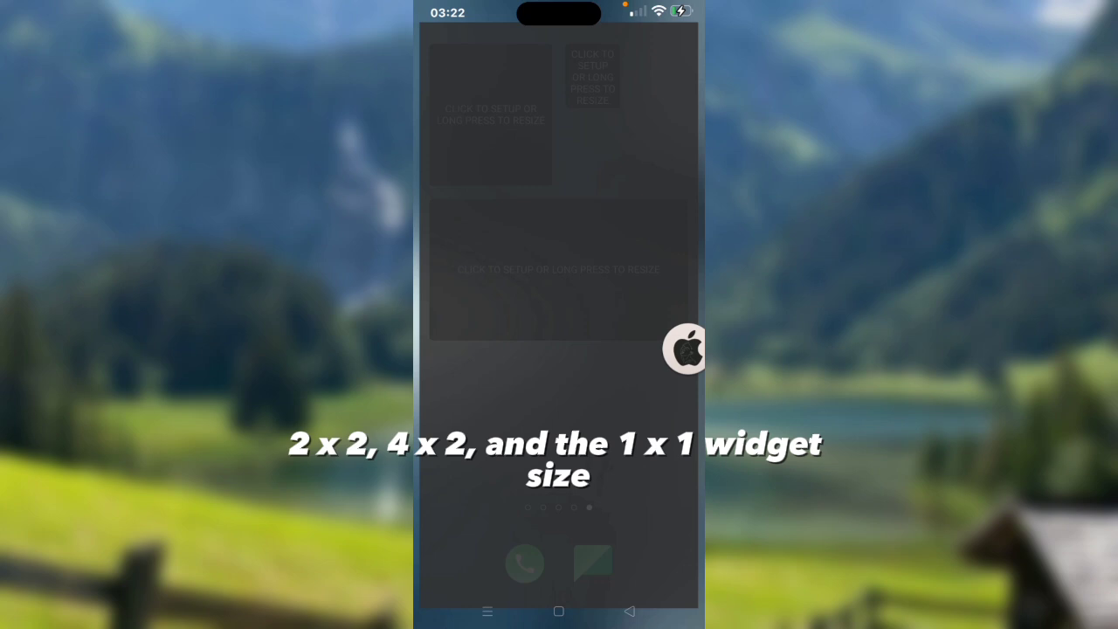
Edit the blank widget in KWGT, browse the base pack presets, and show the Library
click(489, 113)
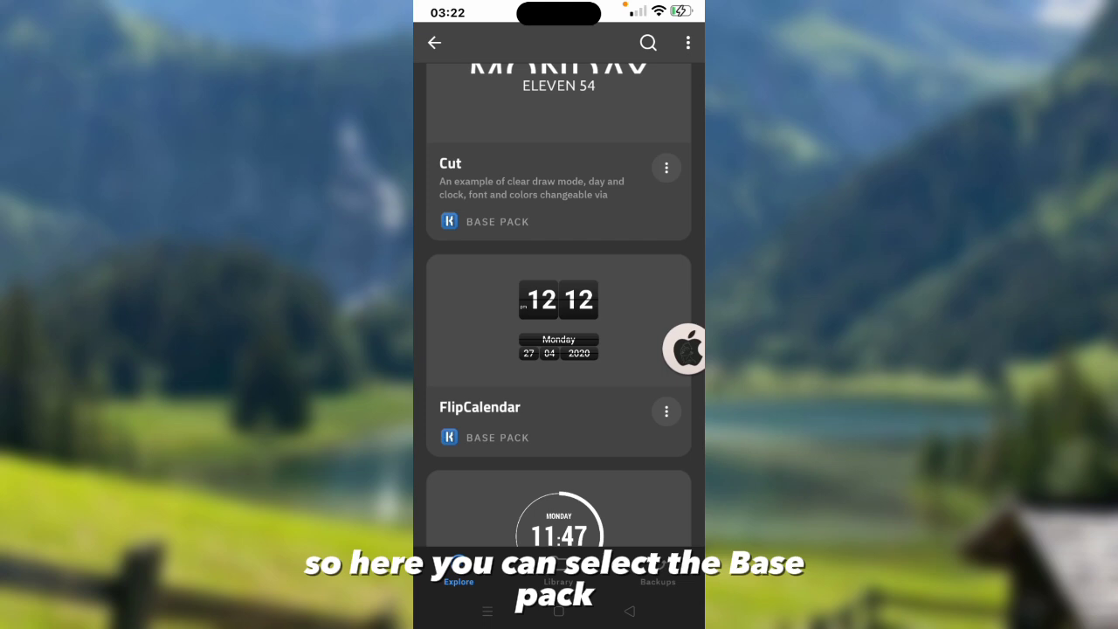
scroll(down, 3)
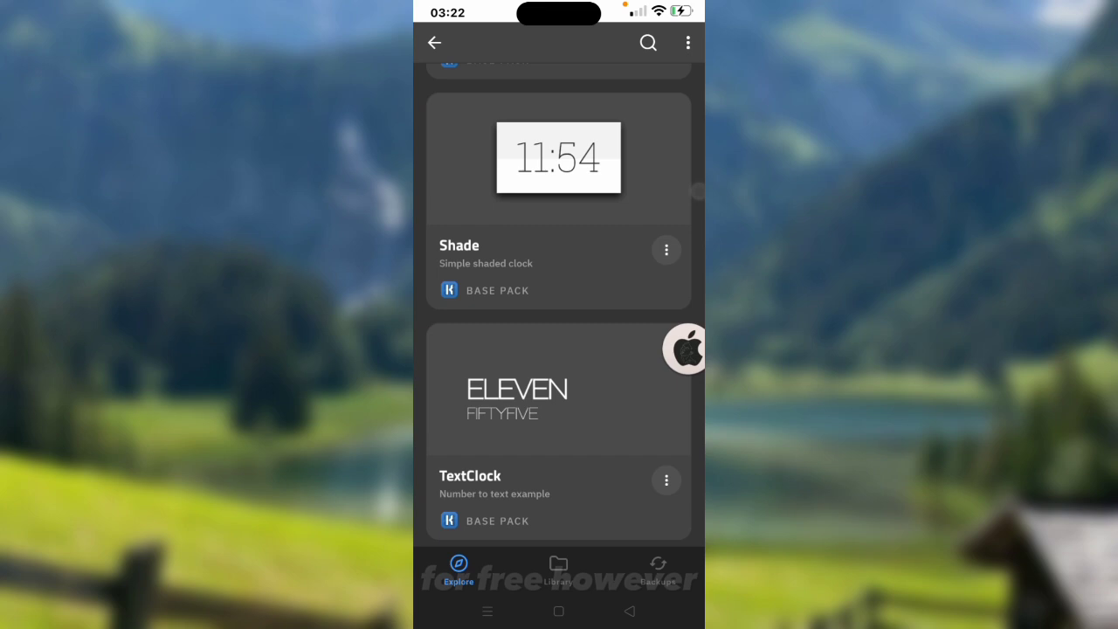
click(559, 568)
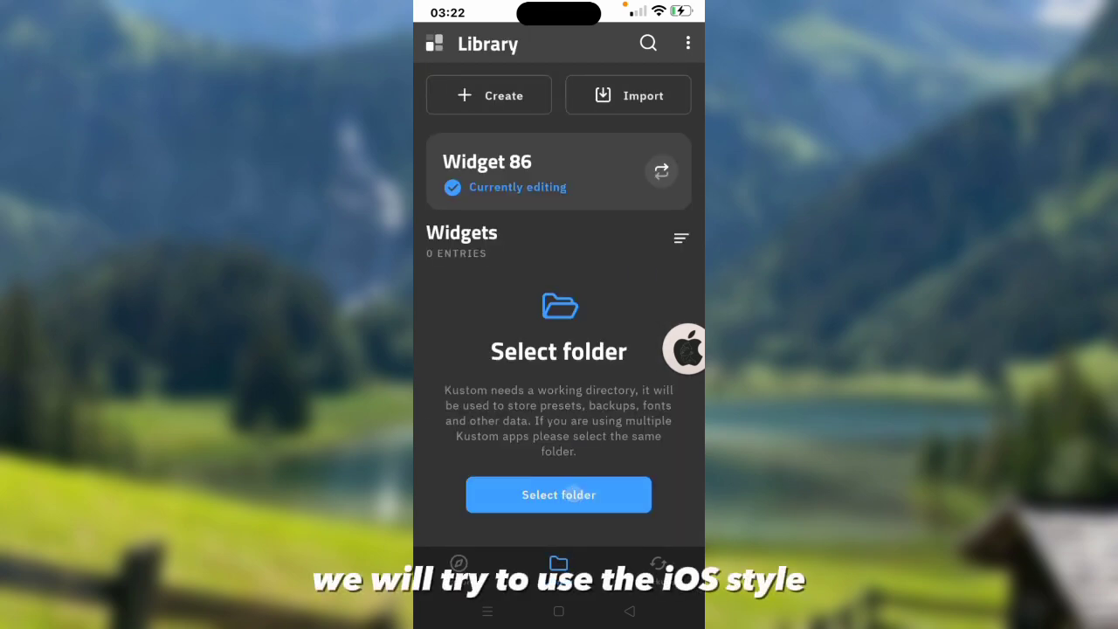
Choose the extracted Spotify widgets folder as Kustom's working folder
click(559, 494)
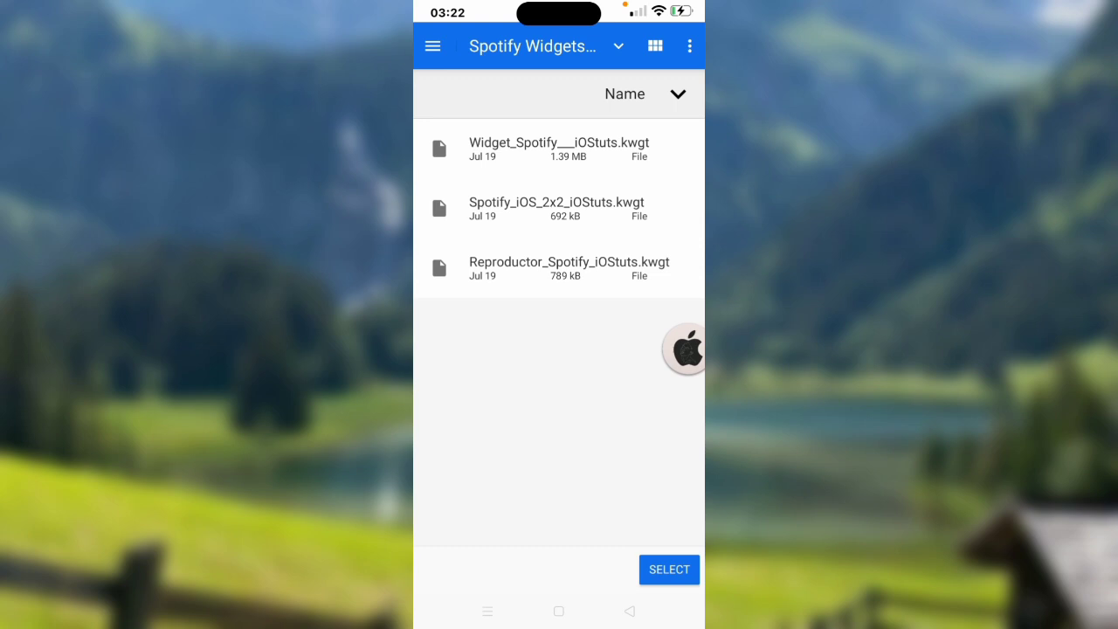
click(626, 94)
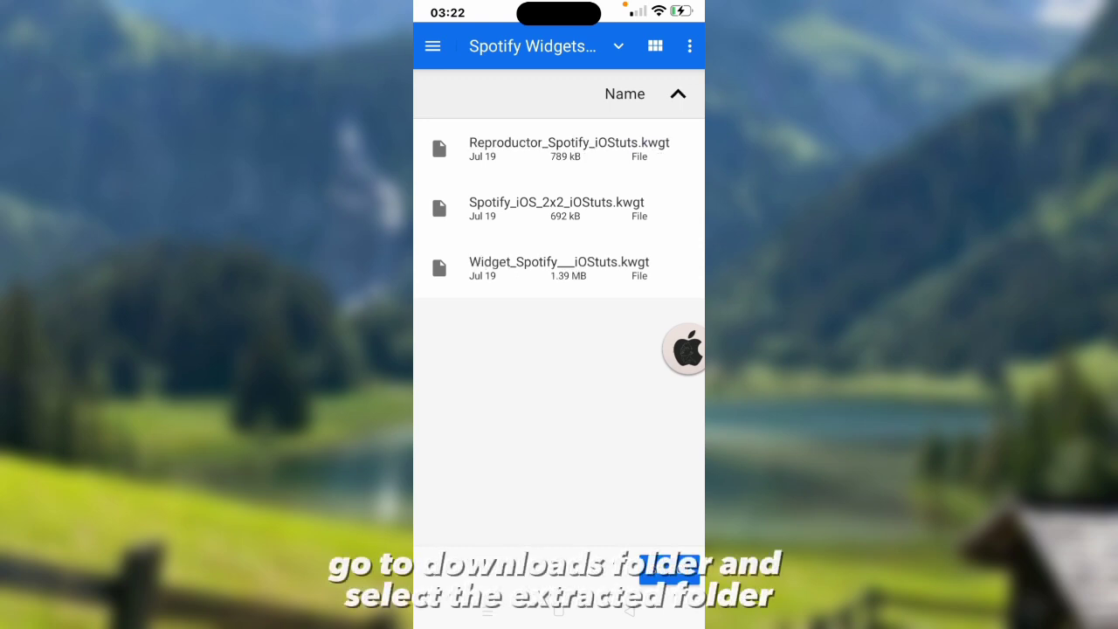
click(433, 46)
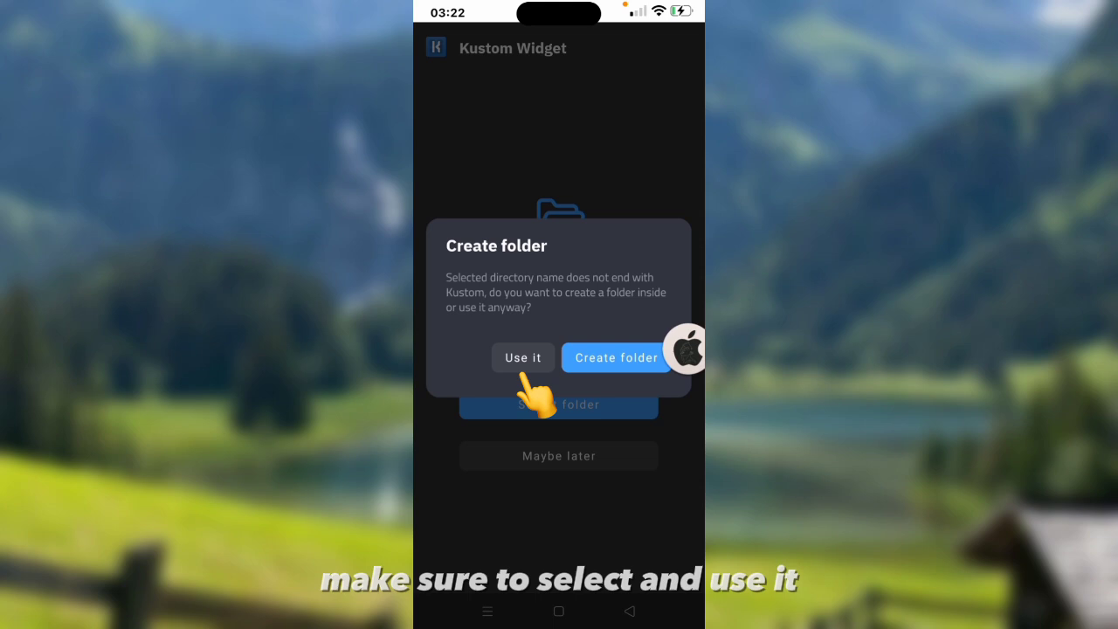
click(522, 357)
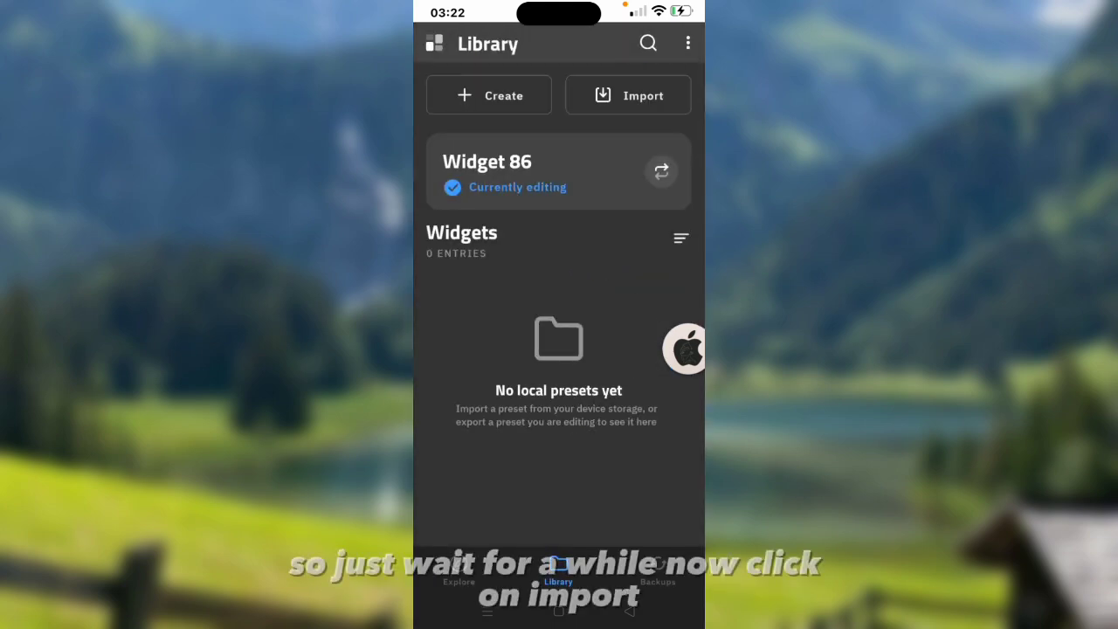
Import the Spotify presets from storage and review the three entries in the Widgets list
click(628, 94)
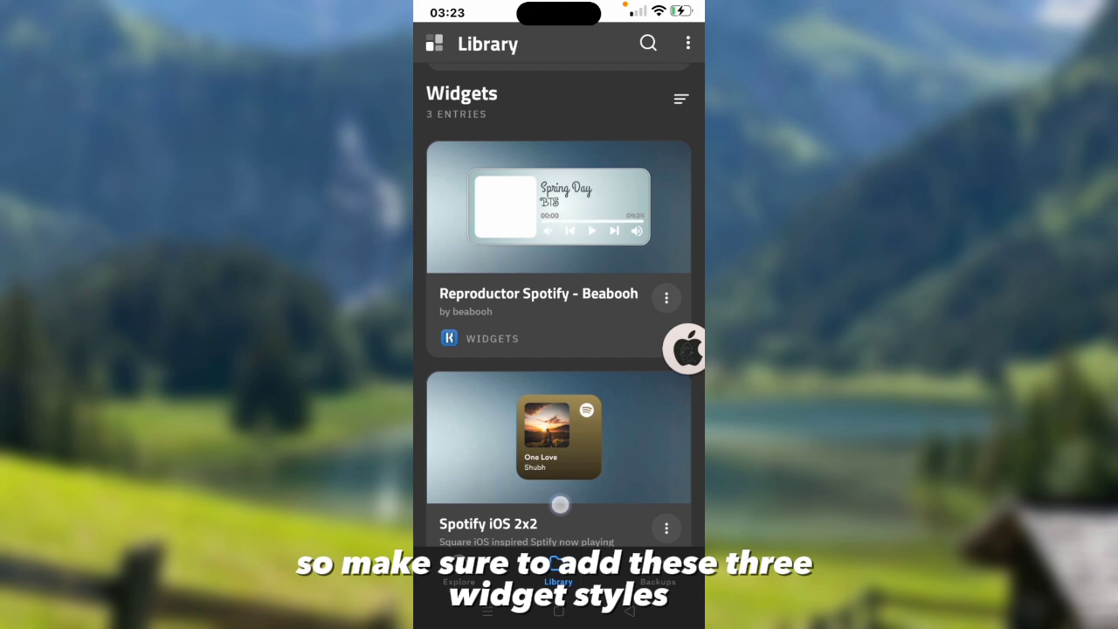
scroll(down, 3)
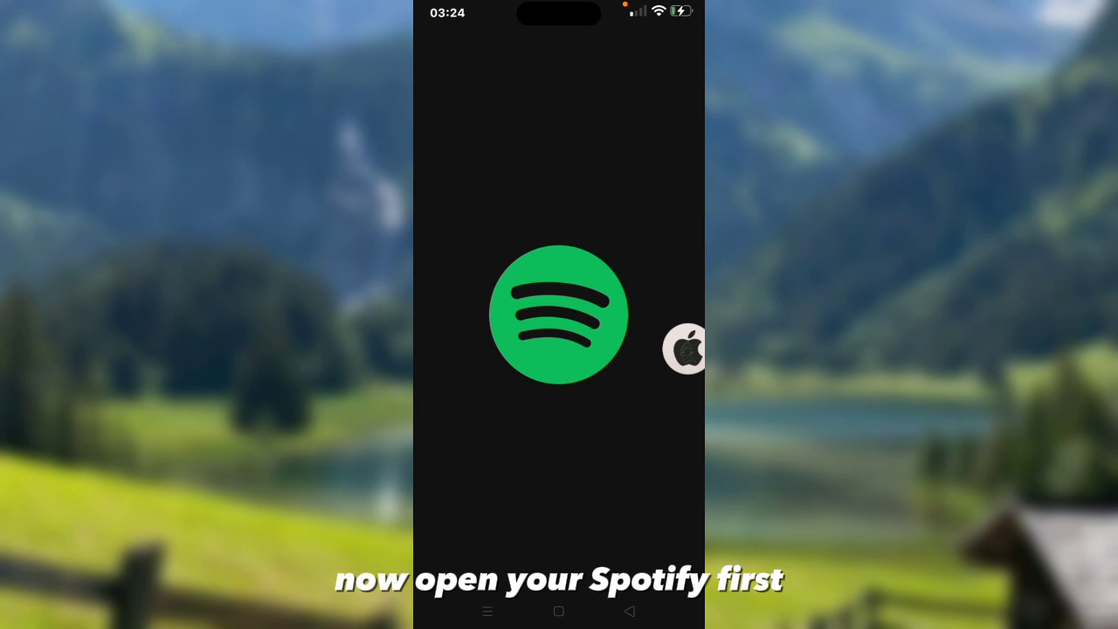
Launch Spotify, then load the Spotify iOS 2x2 preset into the KWGT editor
click(559, 315)
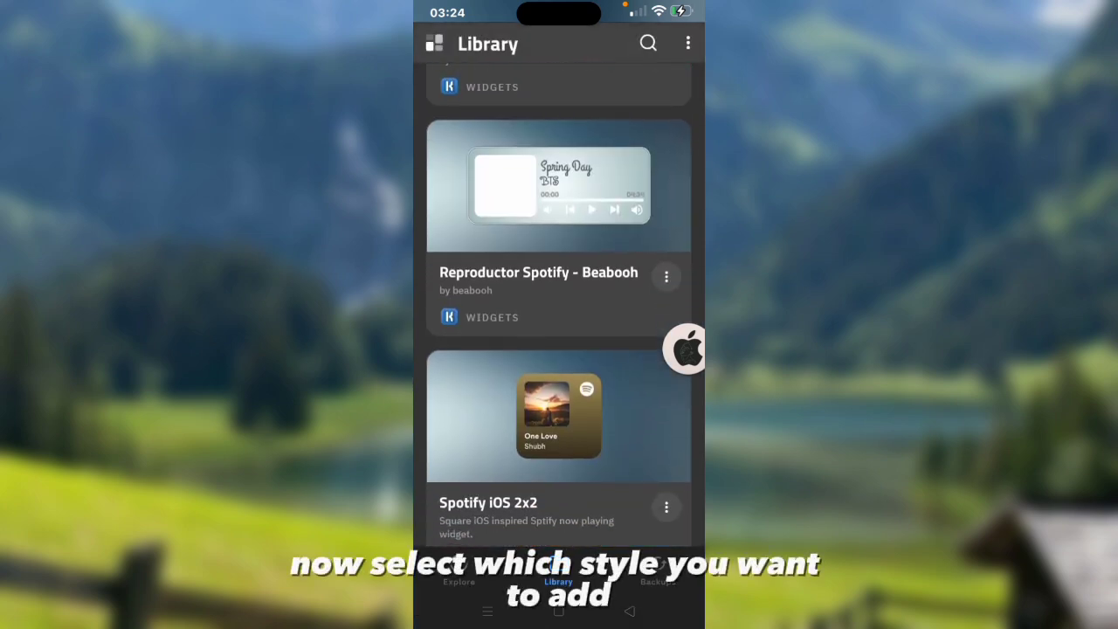
click(559, 416)
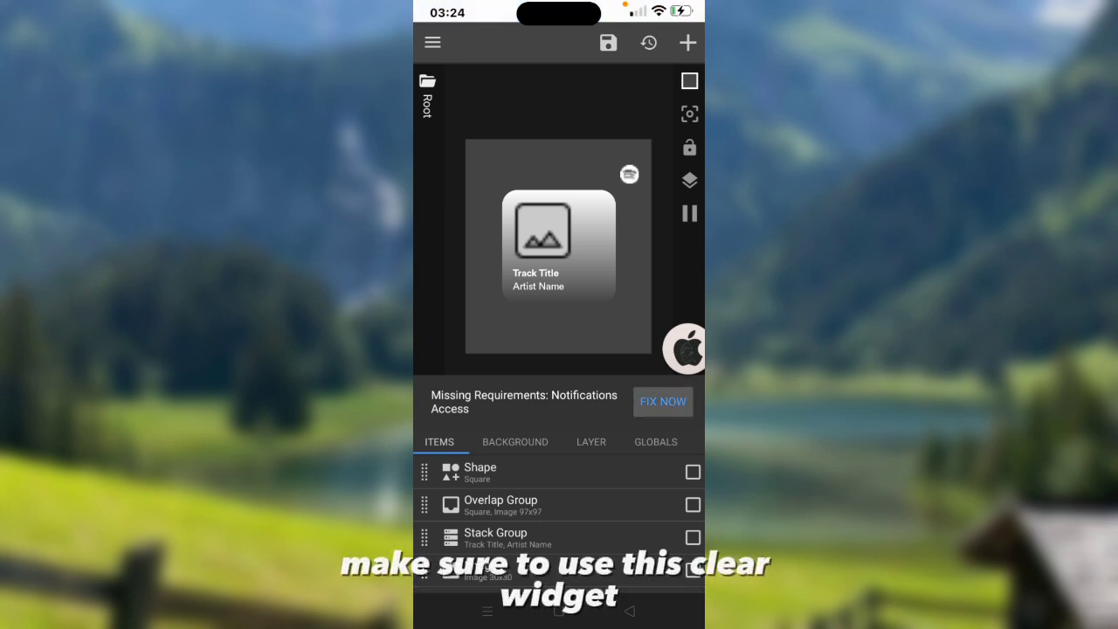
Grant Kustom notification access via FIX NOW, clearing the missing-requirements warning, and select all items
click(662, 402)
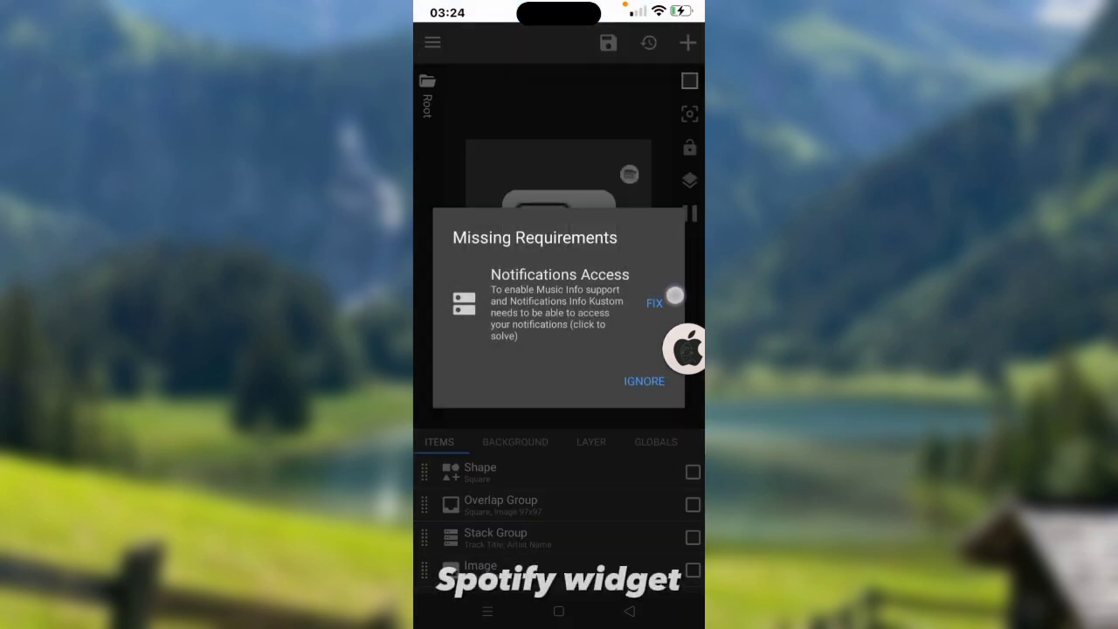
click(654, 302)
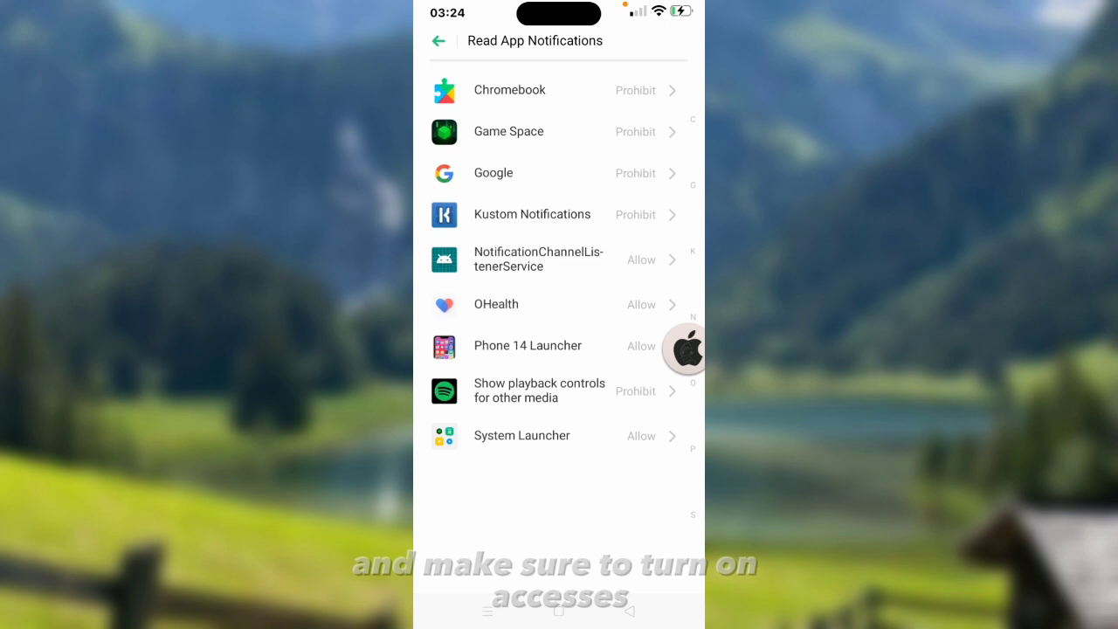
click(531, 213)
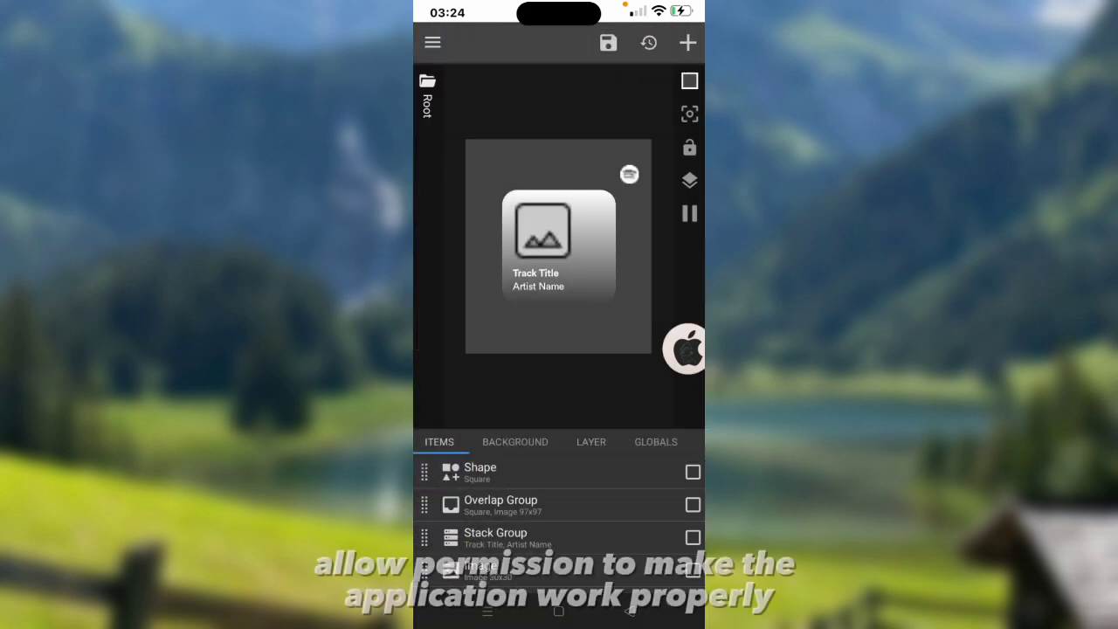
click(479, 471)
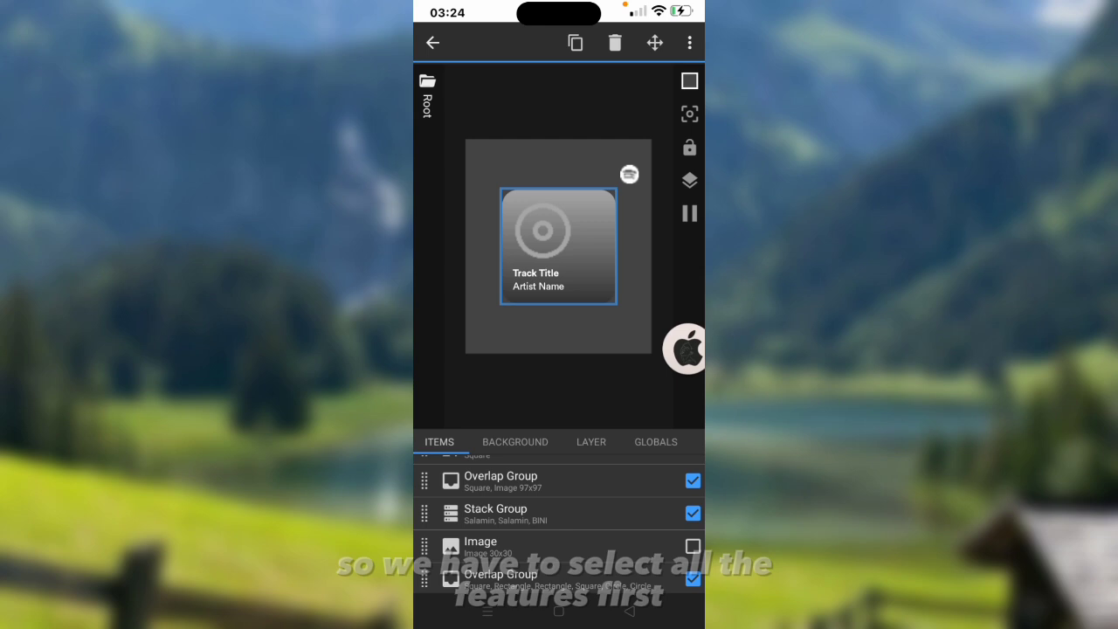
Scale up the 2x2 widget, enlarge the Spotify logo and adjust its X/Y offsets toward top right
click(591, 442)
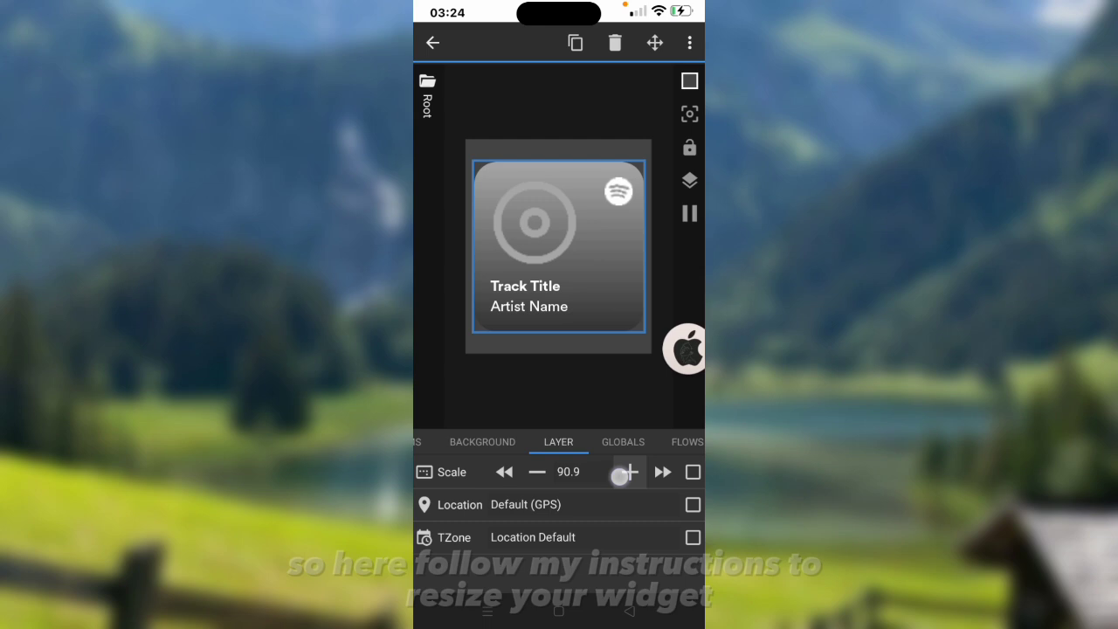
click(628, 472)
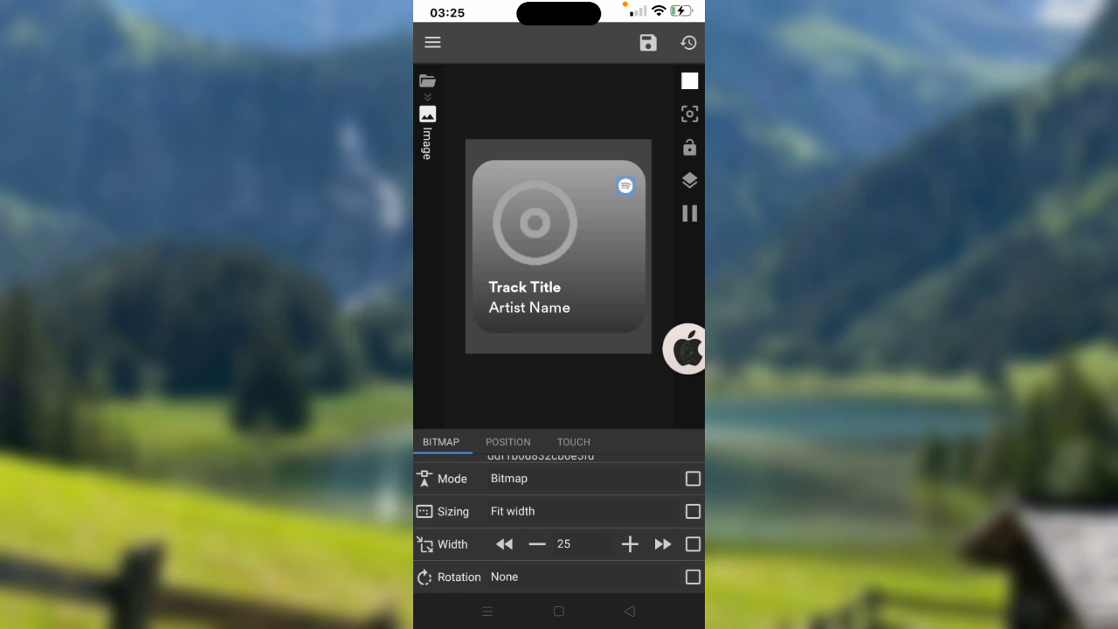
click(629, 543)
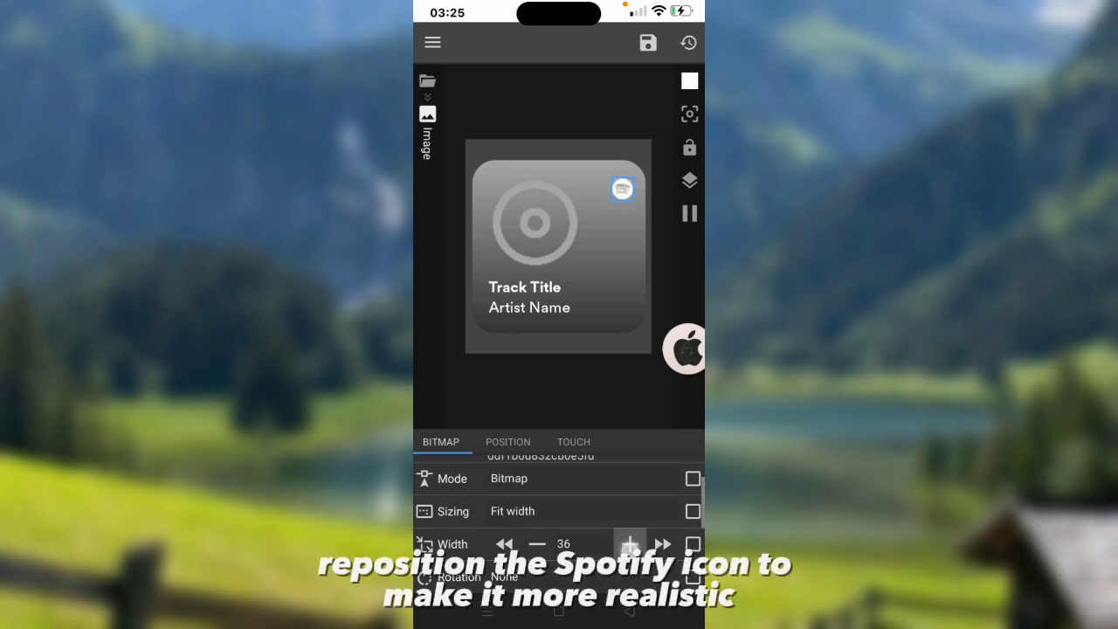
click(506, 441)
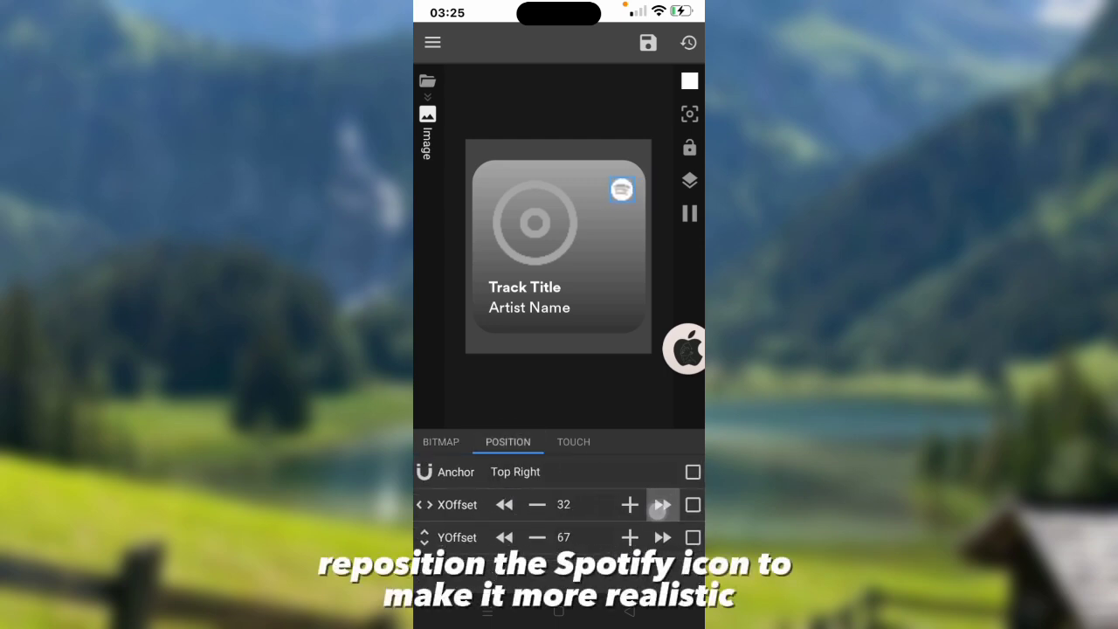
click(629, 537)
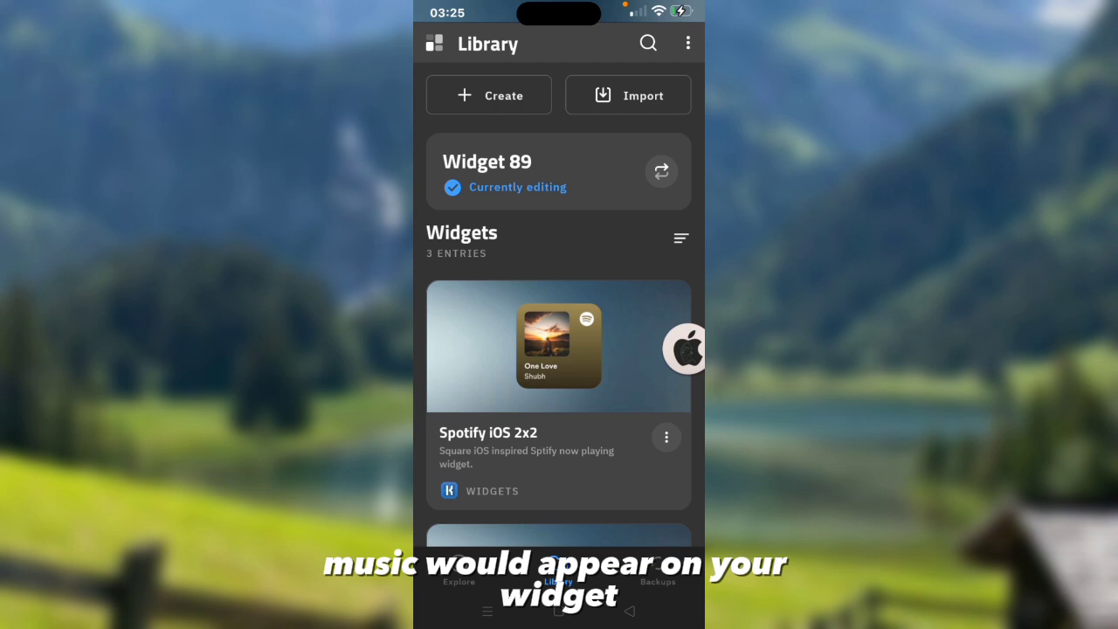
Apply the Reproductor Spotify - Beabooh preset to the wide widget and save it
scroll(down, 3)
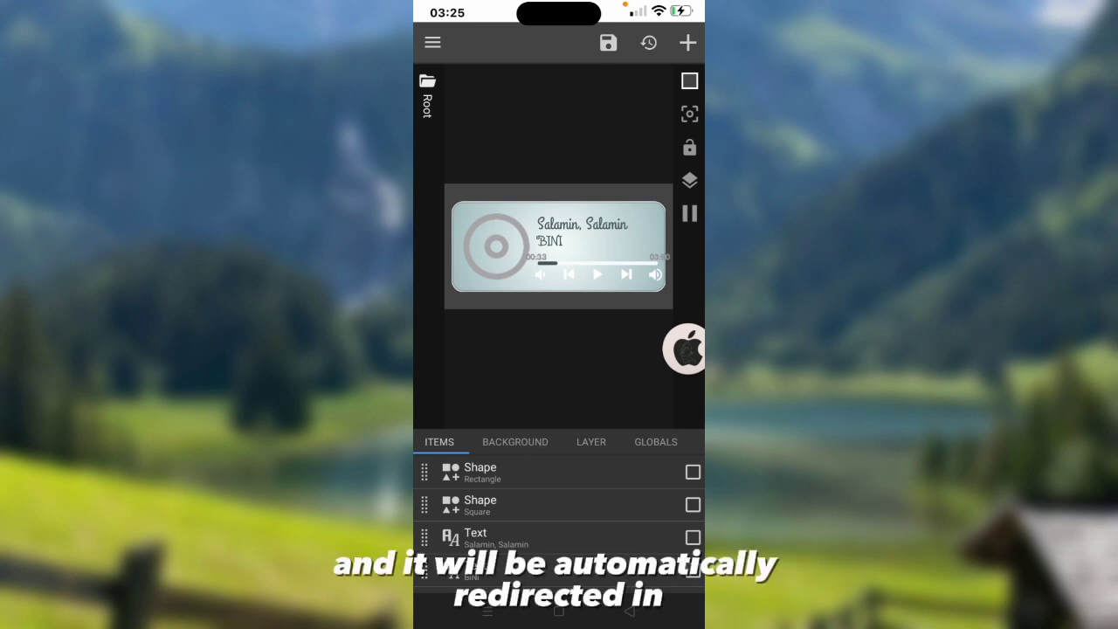
click(608, 42)
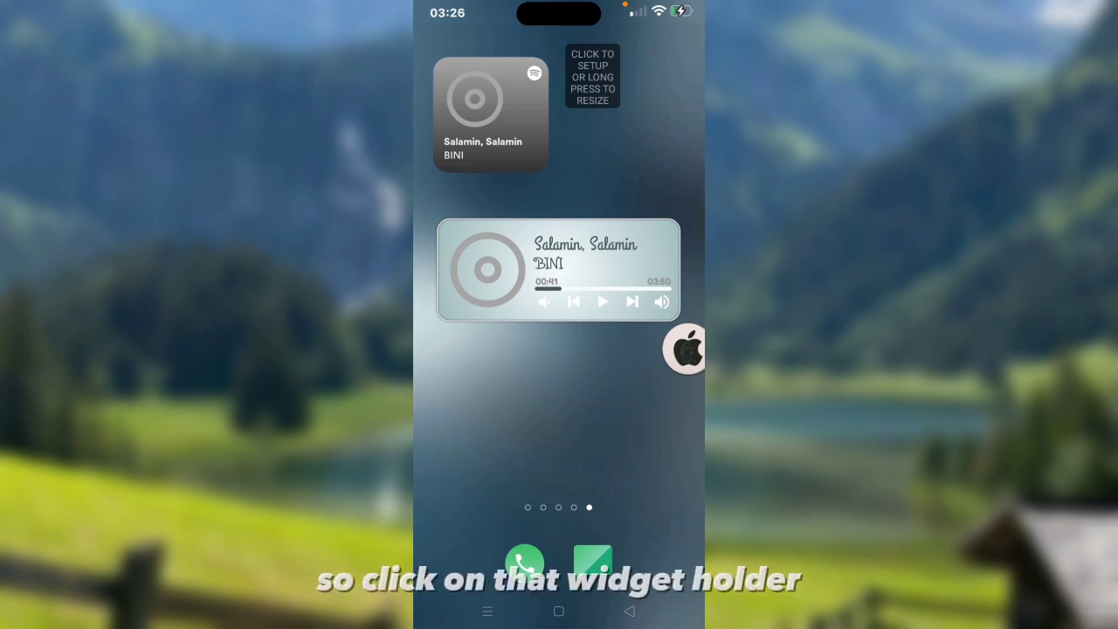
Configure the third widget holder with the small album-art Reproductor Spotify preset and save it
click(490, 114)
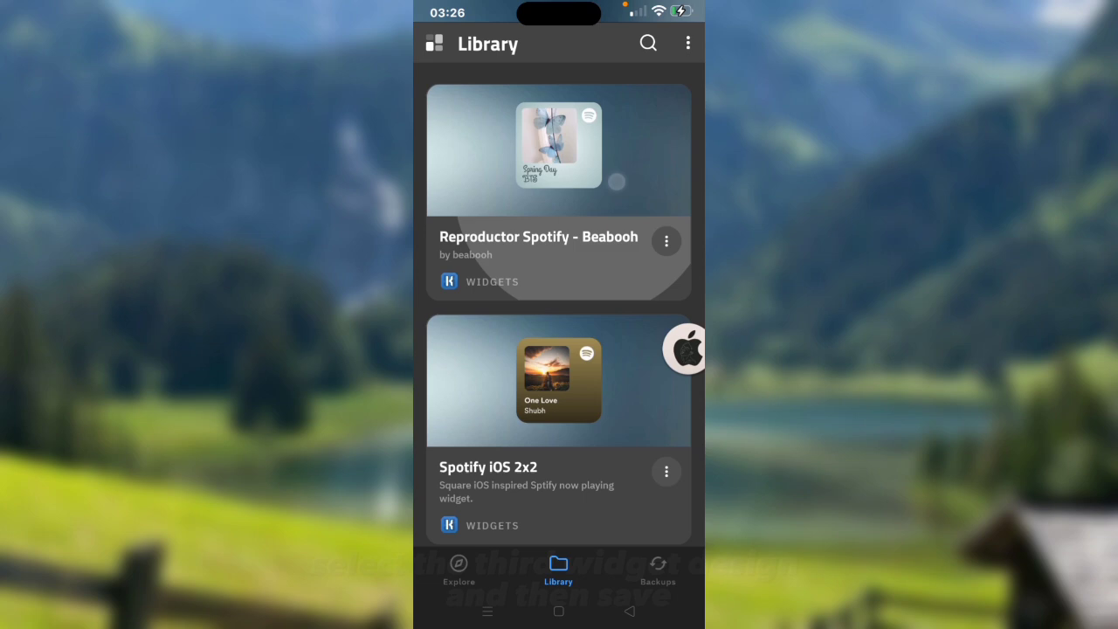
click(559, 145)
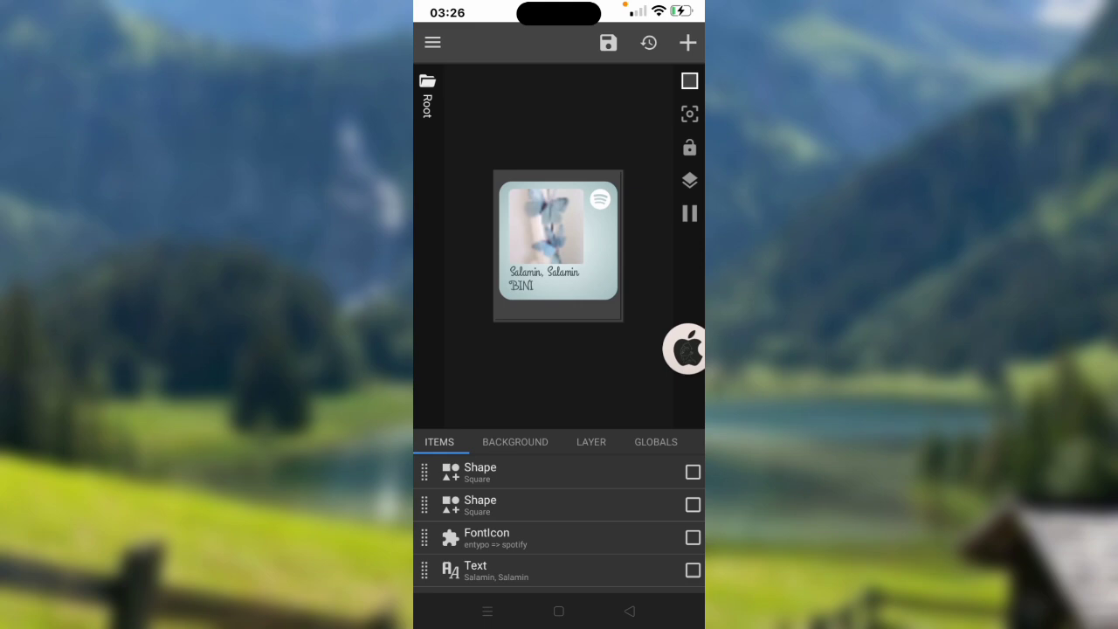
click(608, 42)
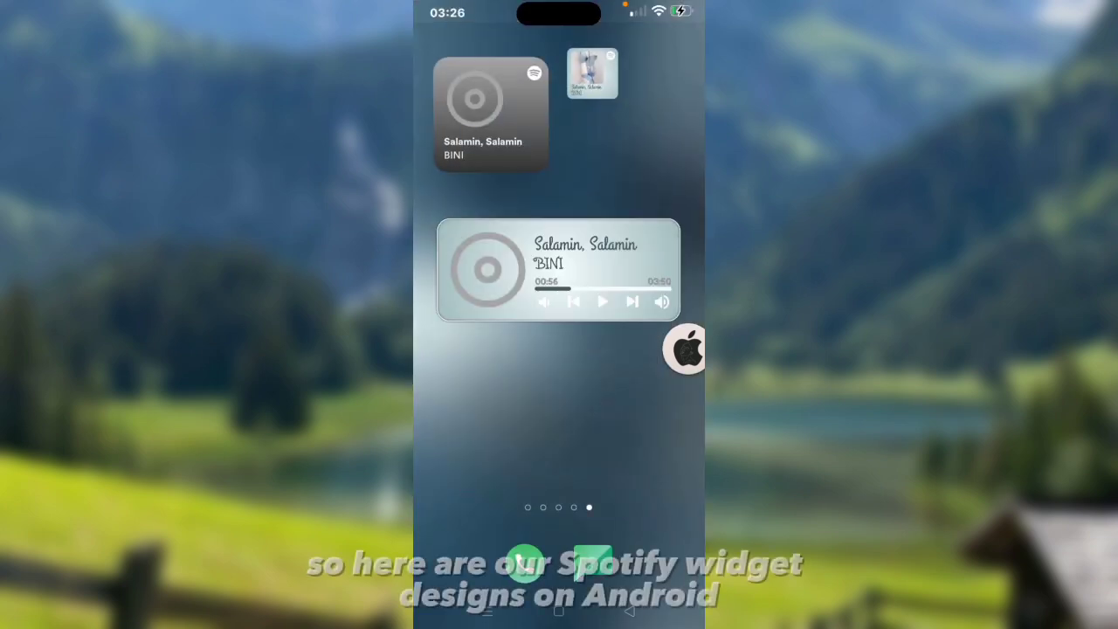
Enlarge the small album-art widget beside the square one and pull down the notification shade
click(592, 73)
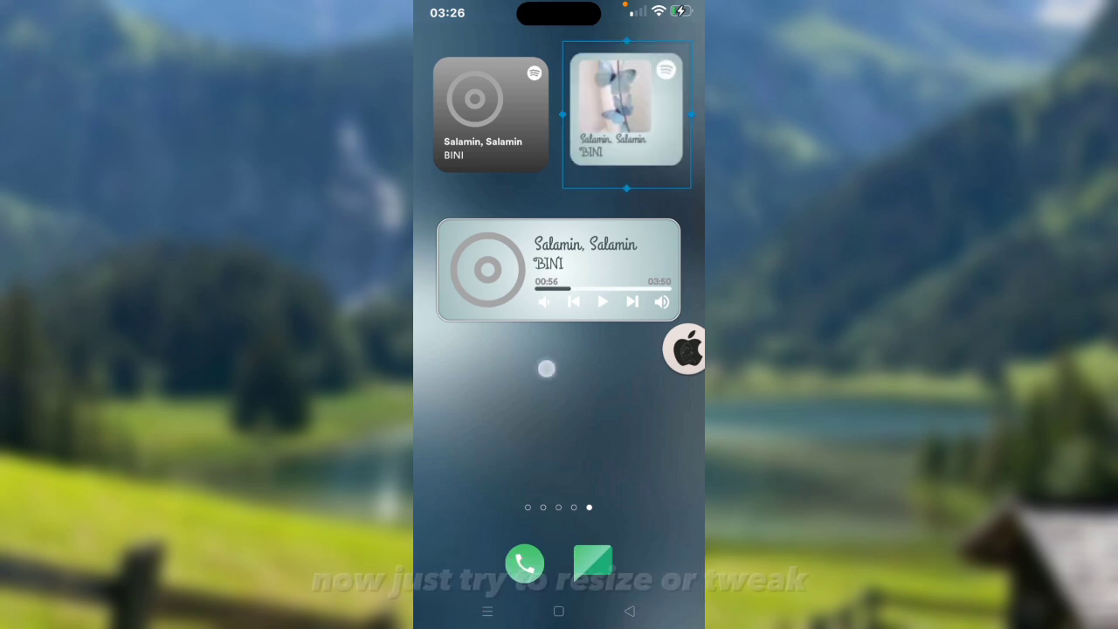
scroll(down, 3)
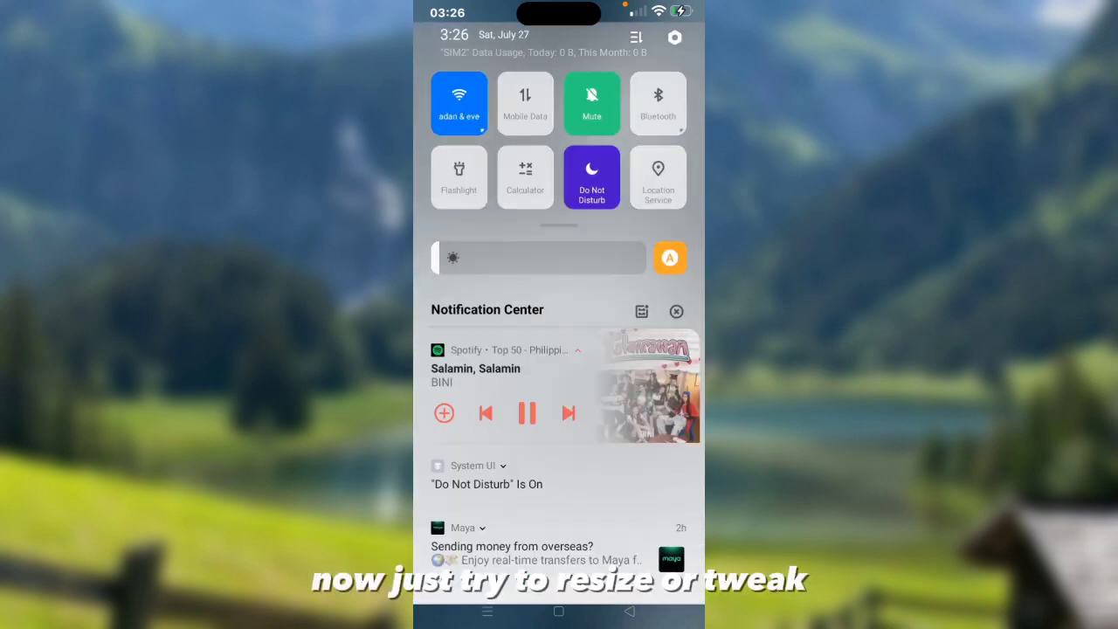